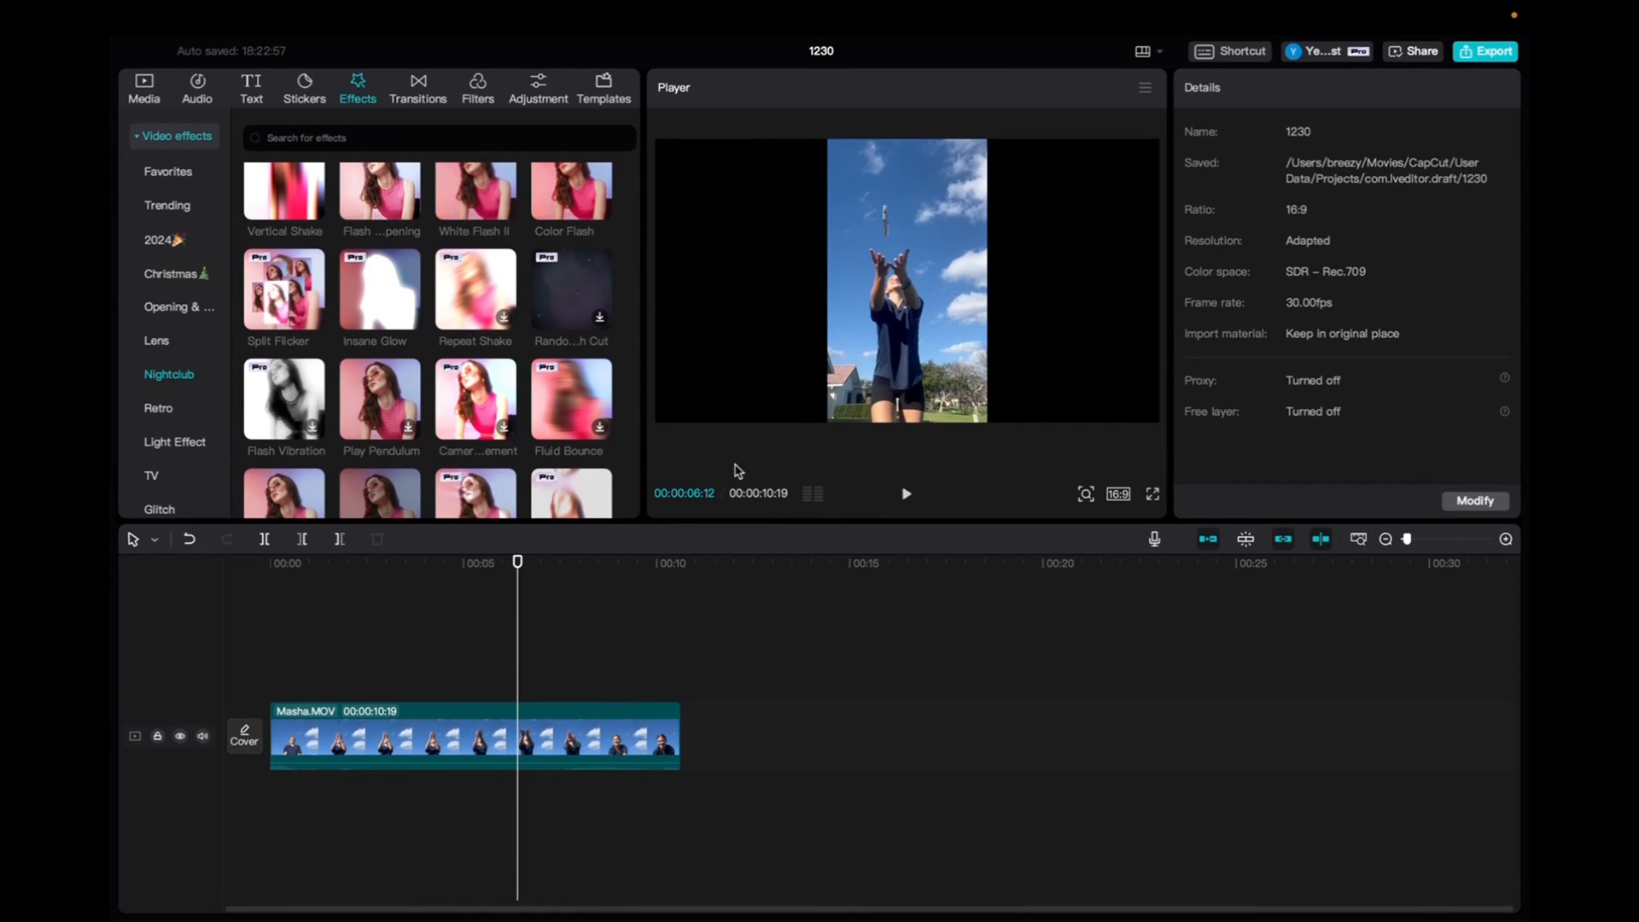
mouse_move(570, 406)
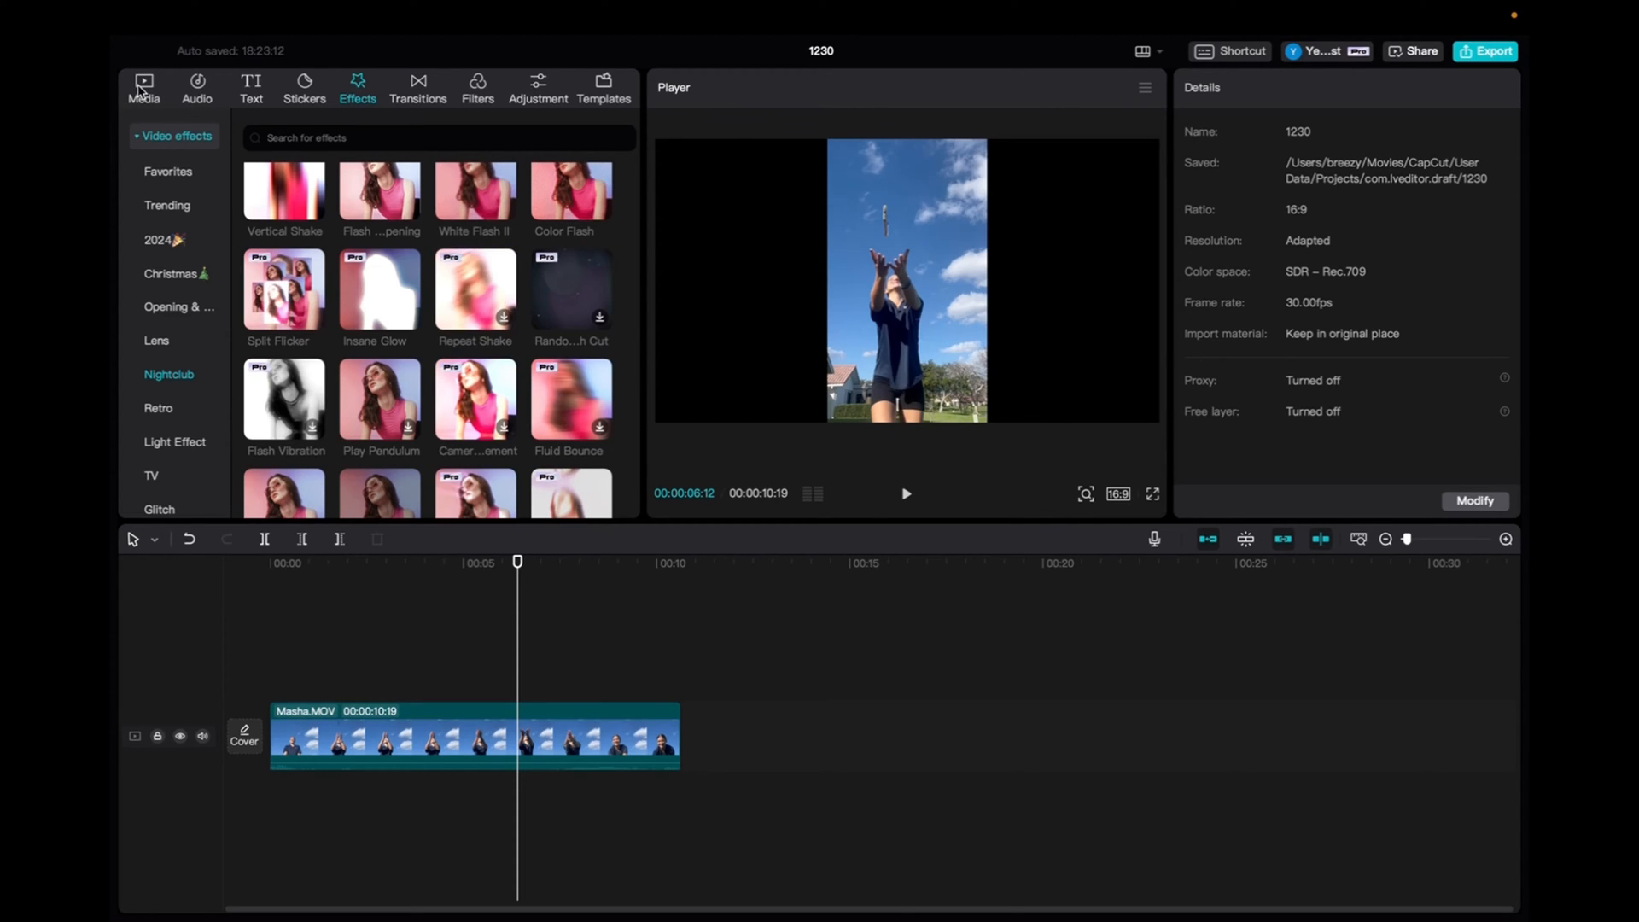
Step: Apply the Repeat Shake effect from Nightclub above Masha.MOV, spanning the full clip
click(447, 743)
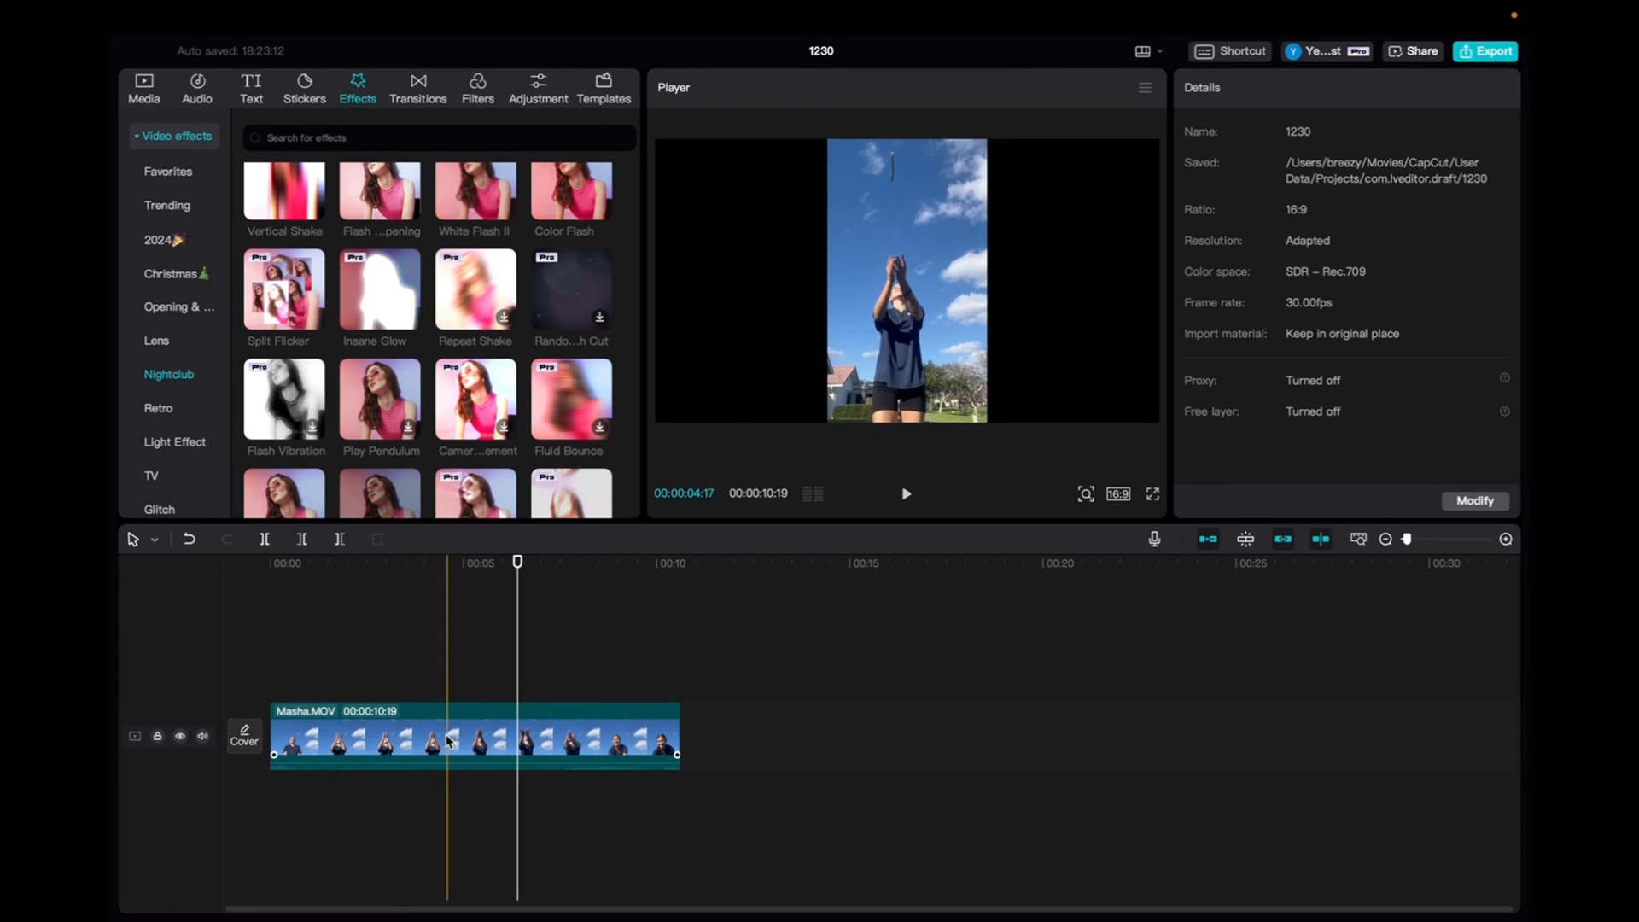
click(451, 742)
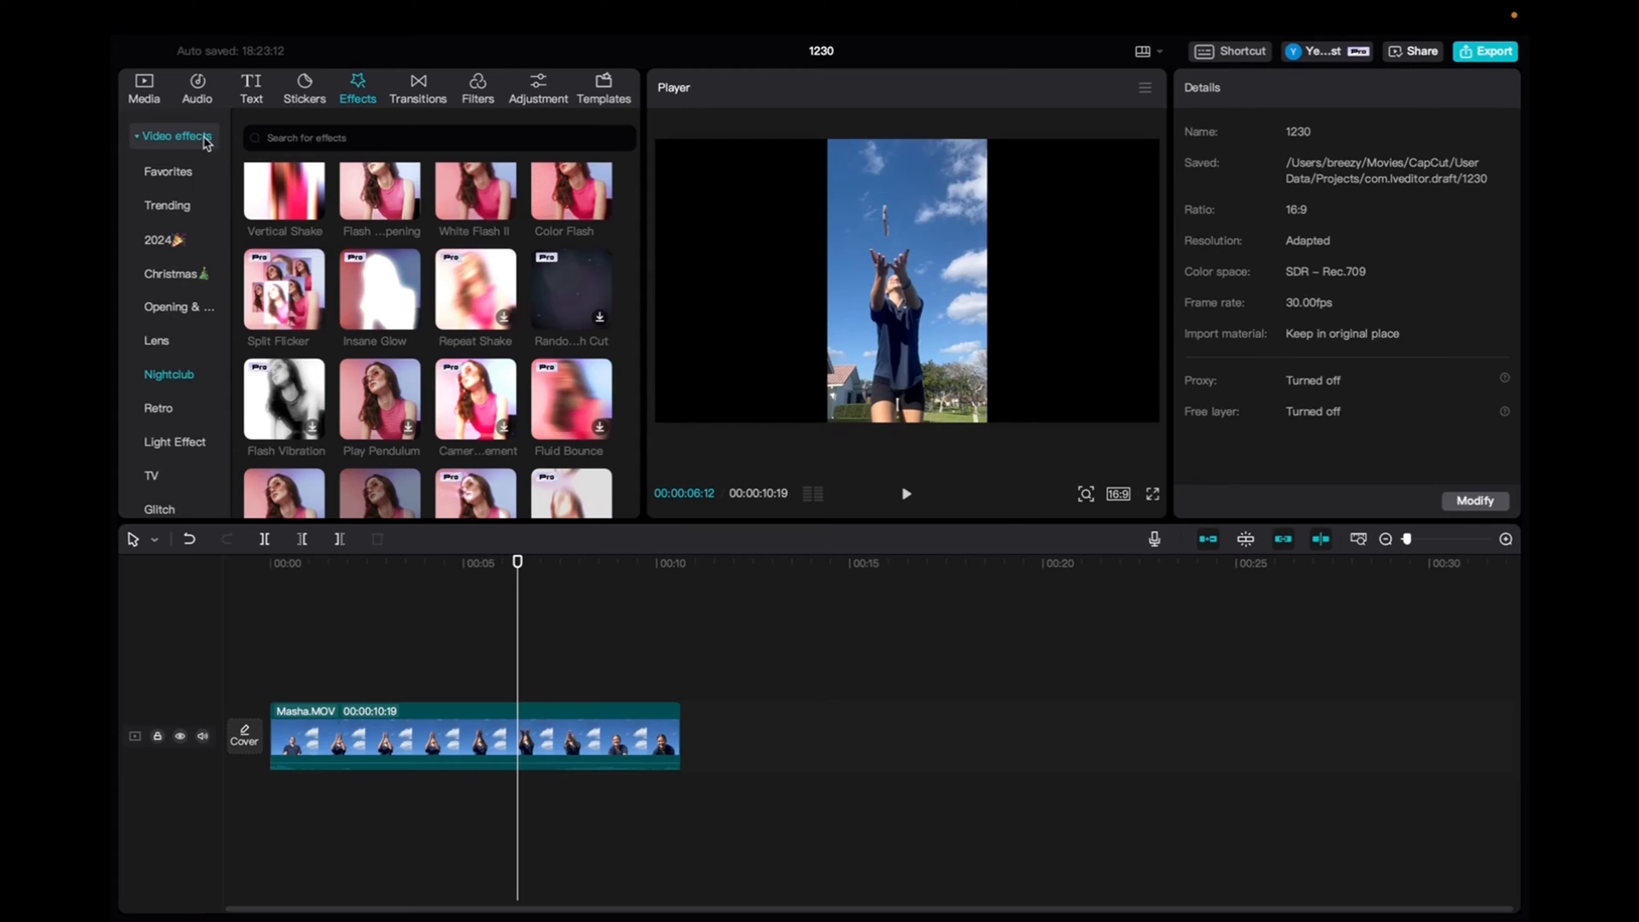
mouse_move(319, 359)
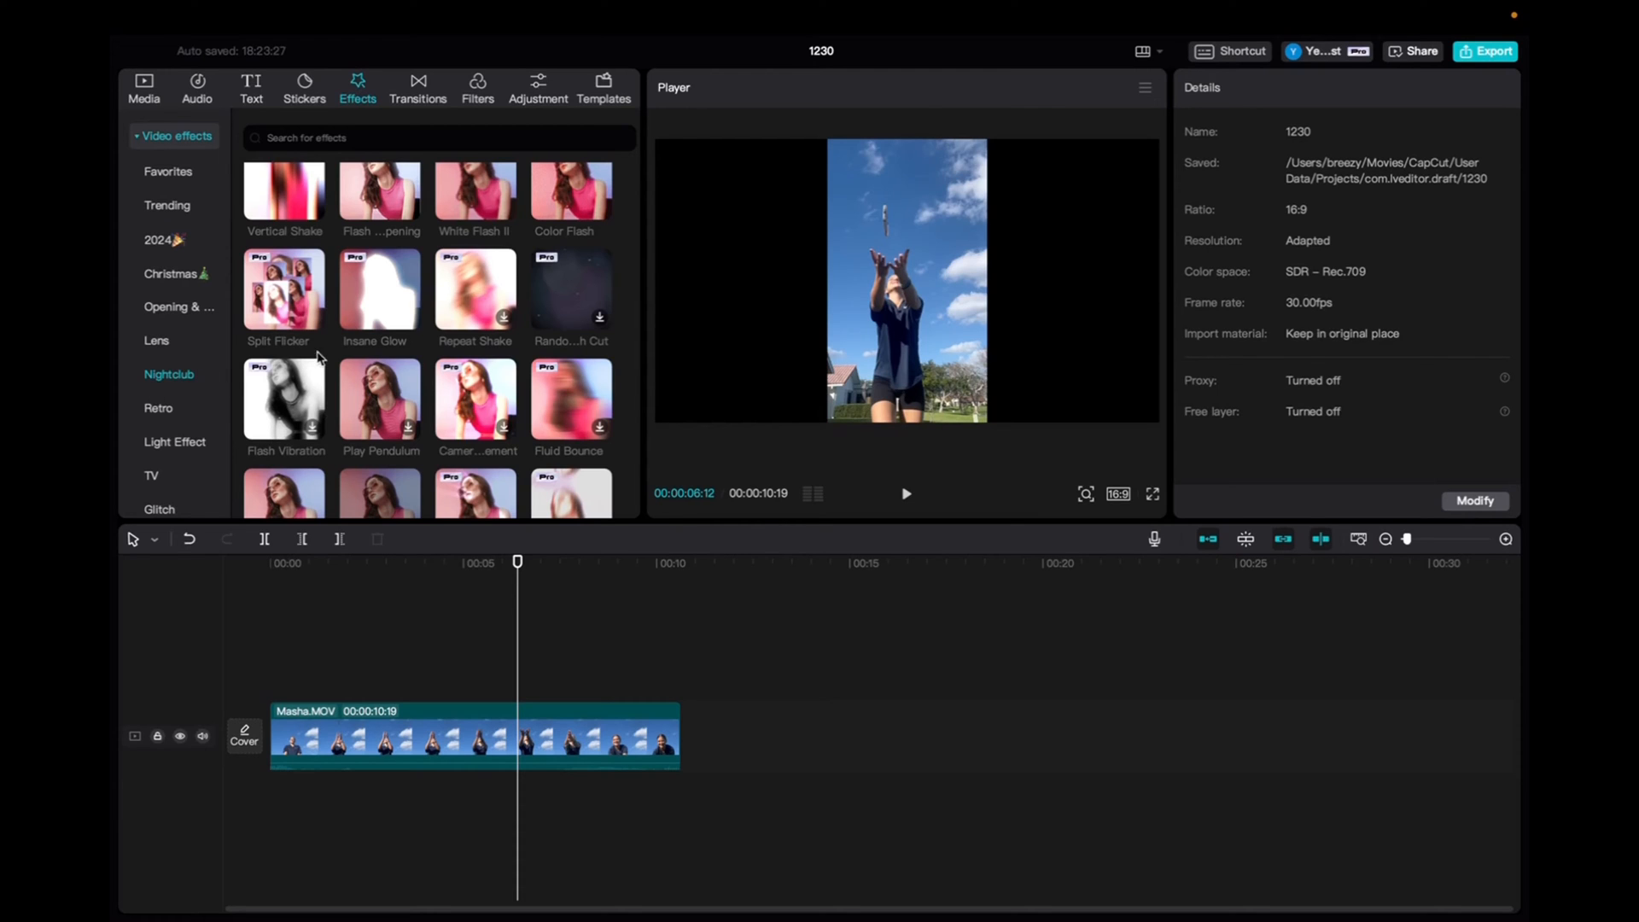
mouse_move(477, 314)
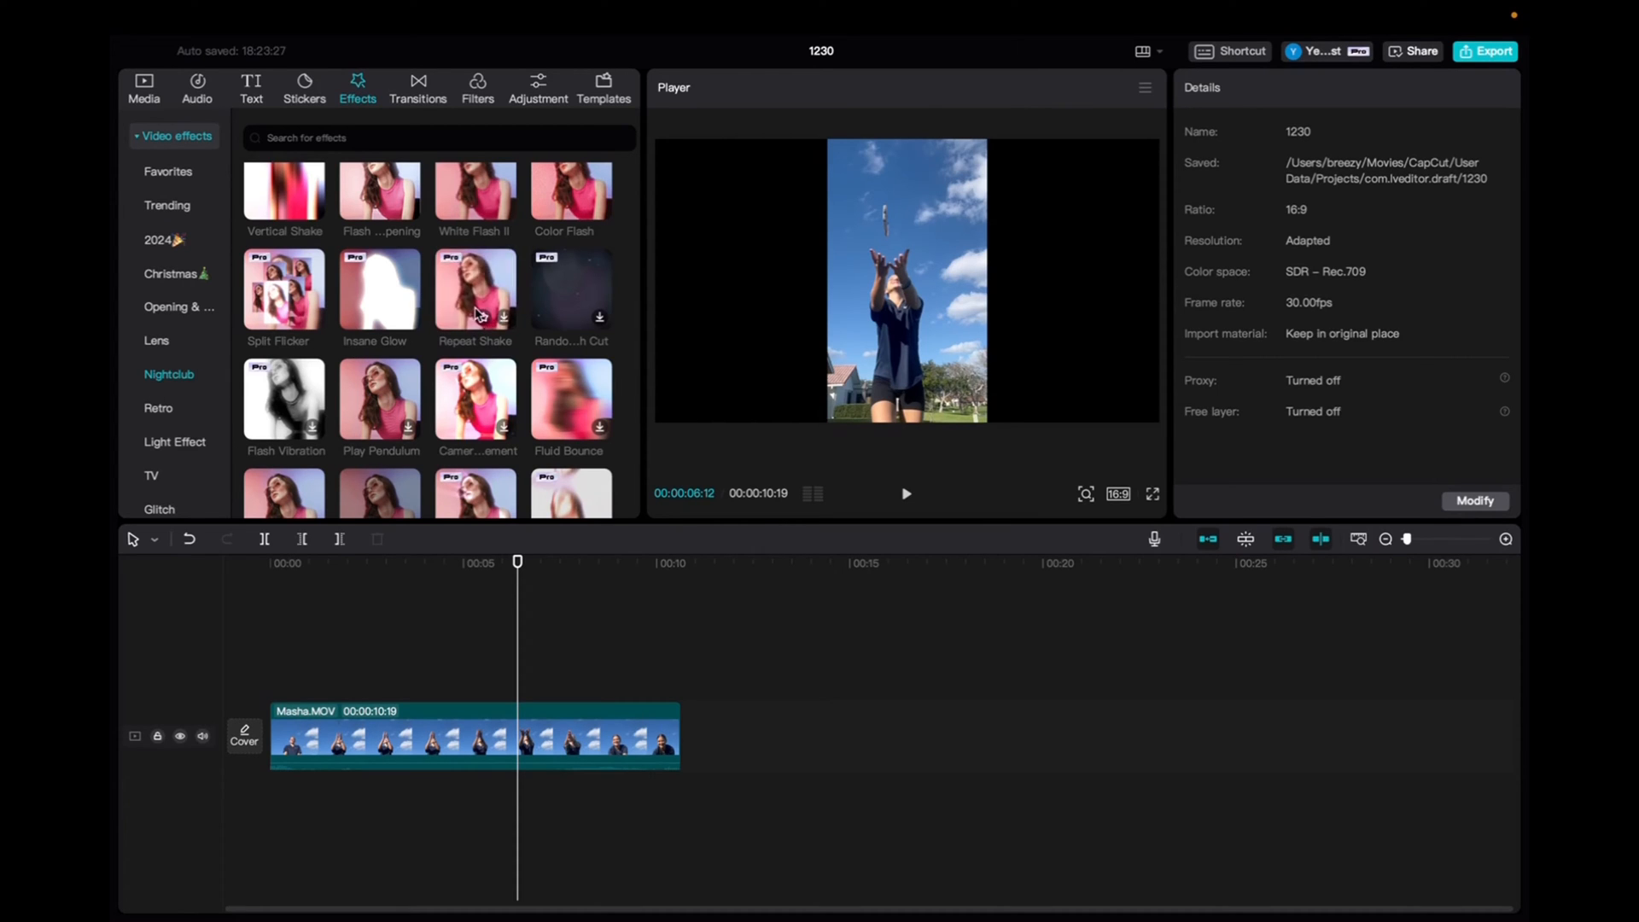
mouse_move(475, 295)
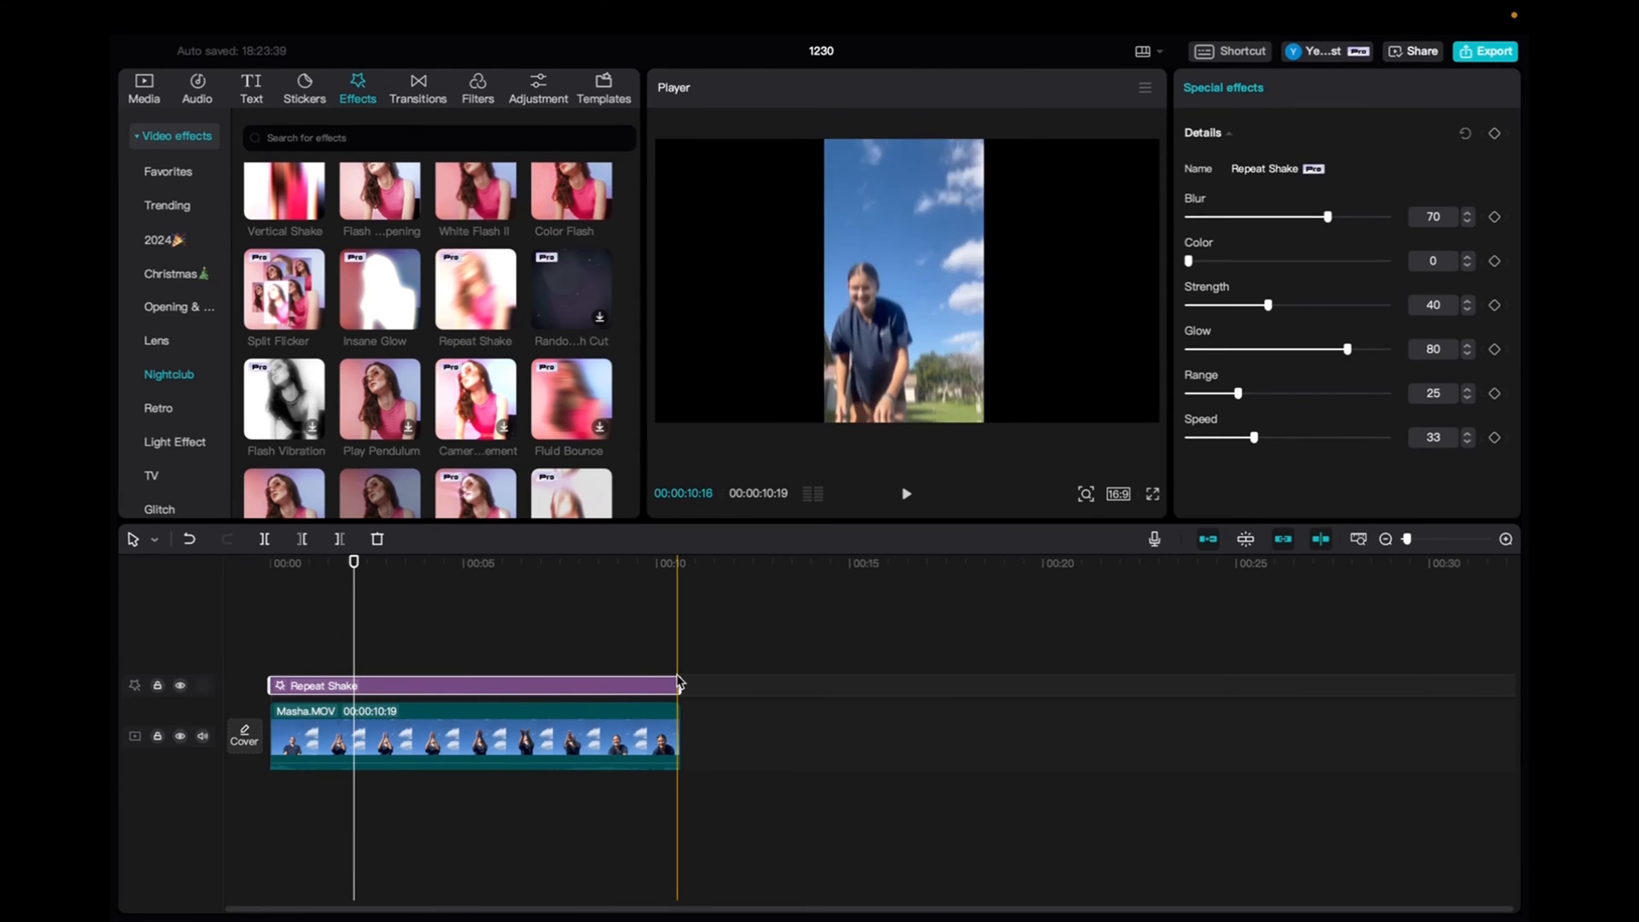
click(476, 562)
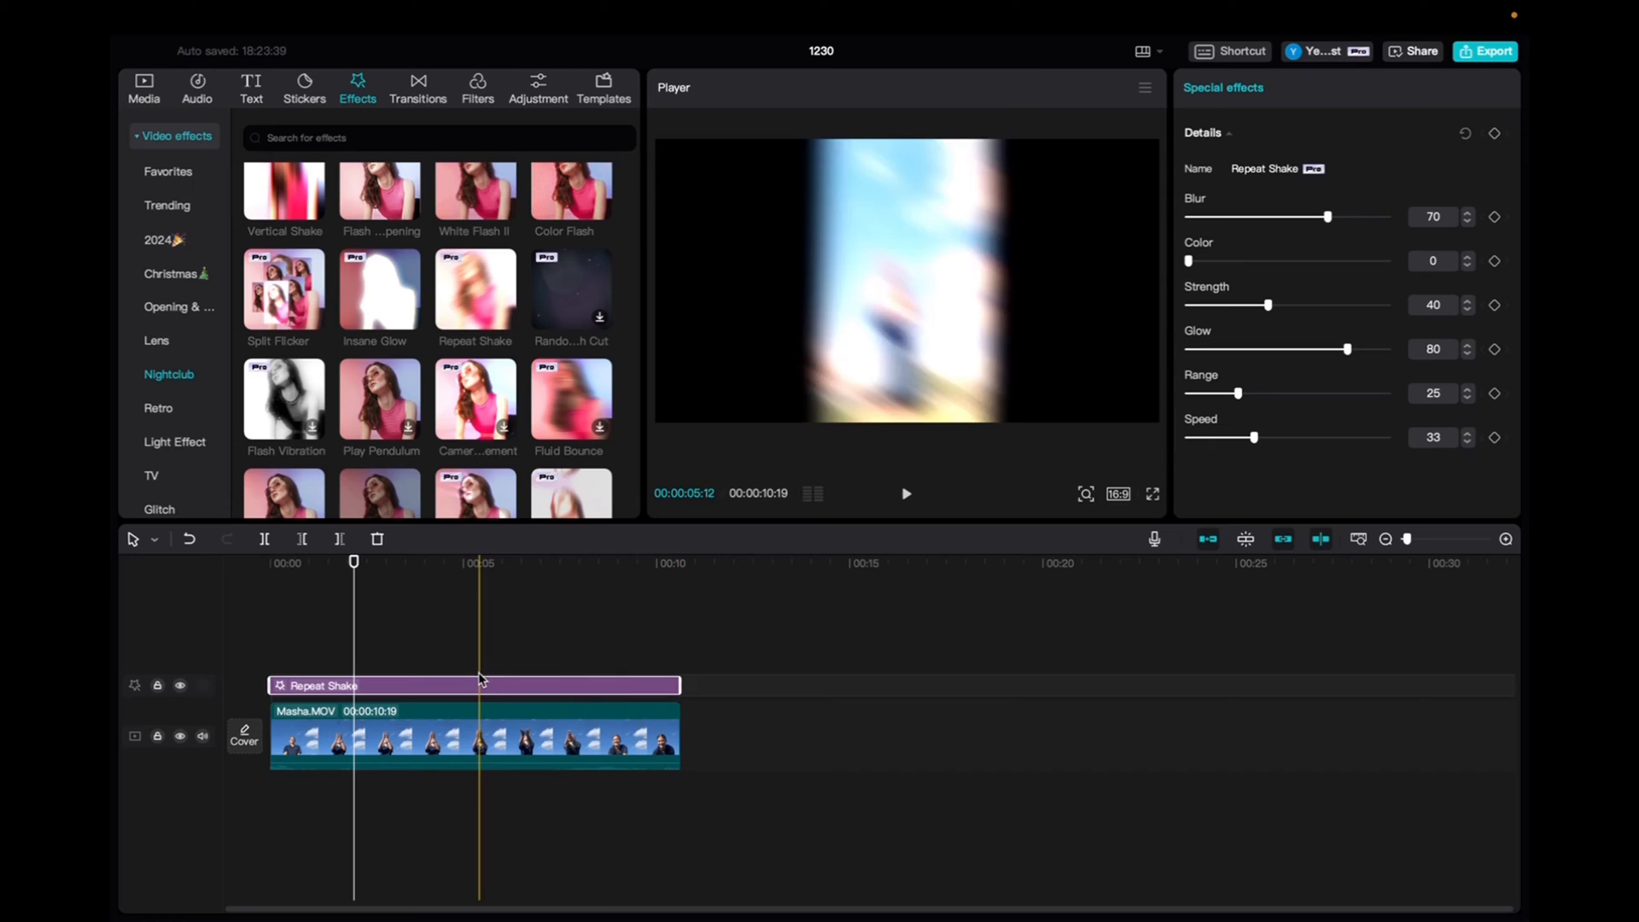
click(353, 561)
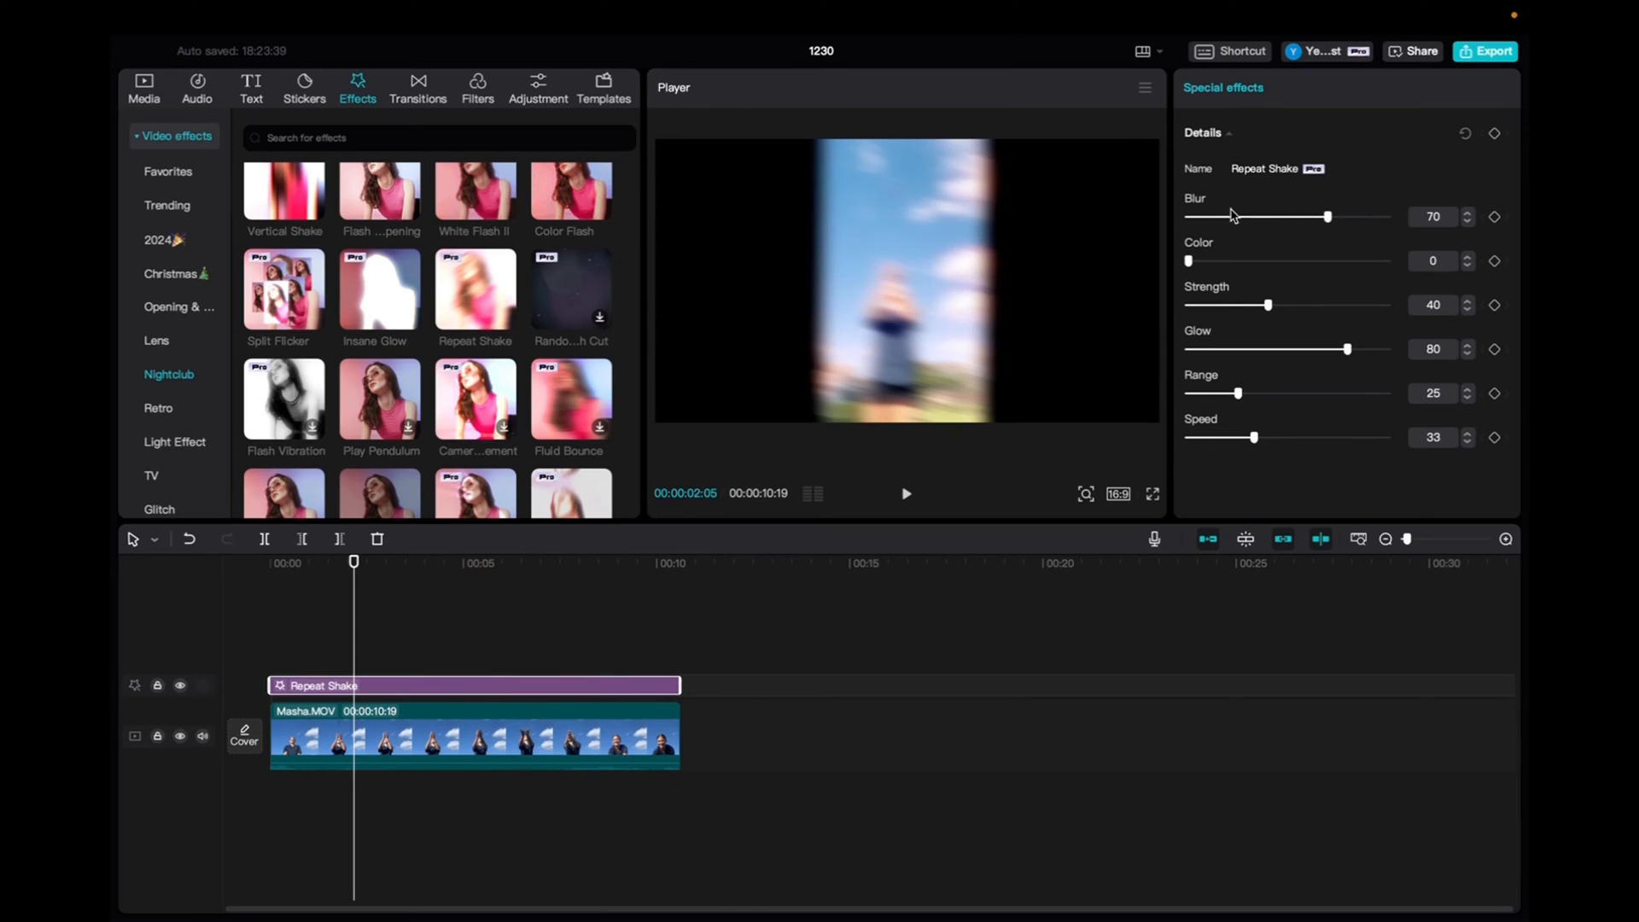
mouse_move(1226, 354)
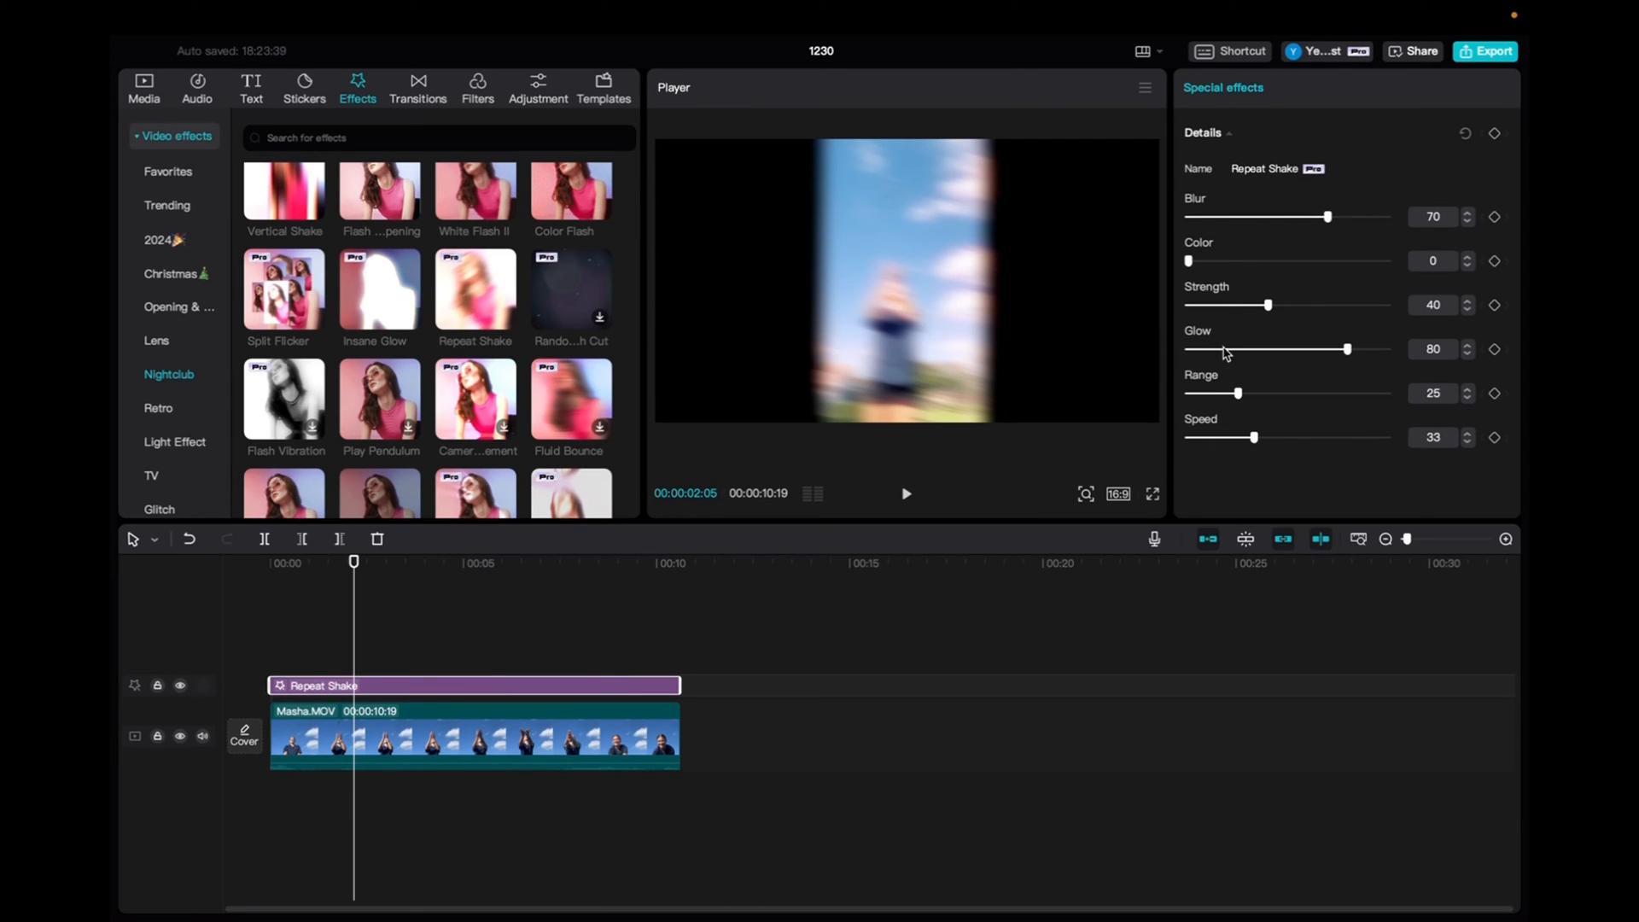
mouse_move(1207, 437)
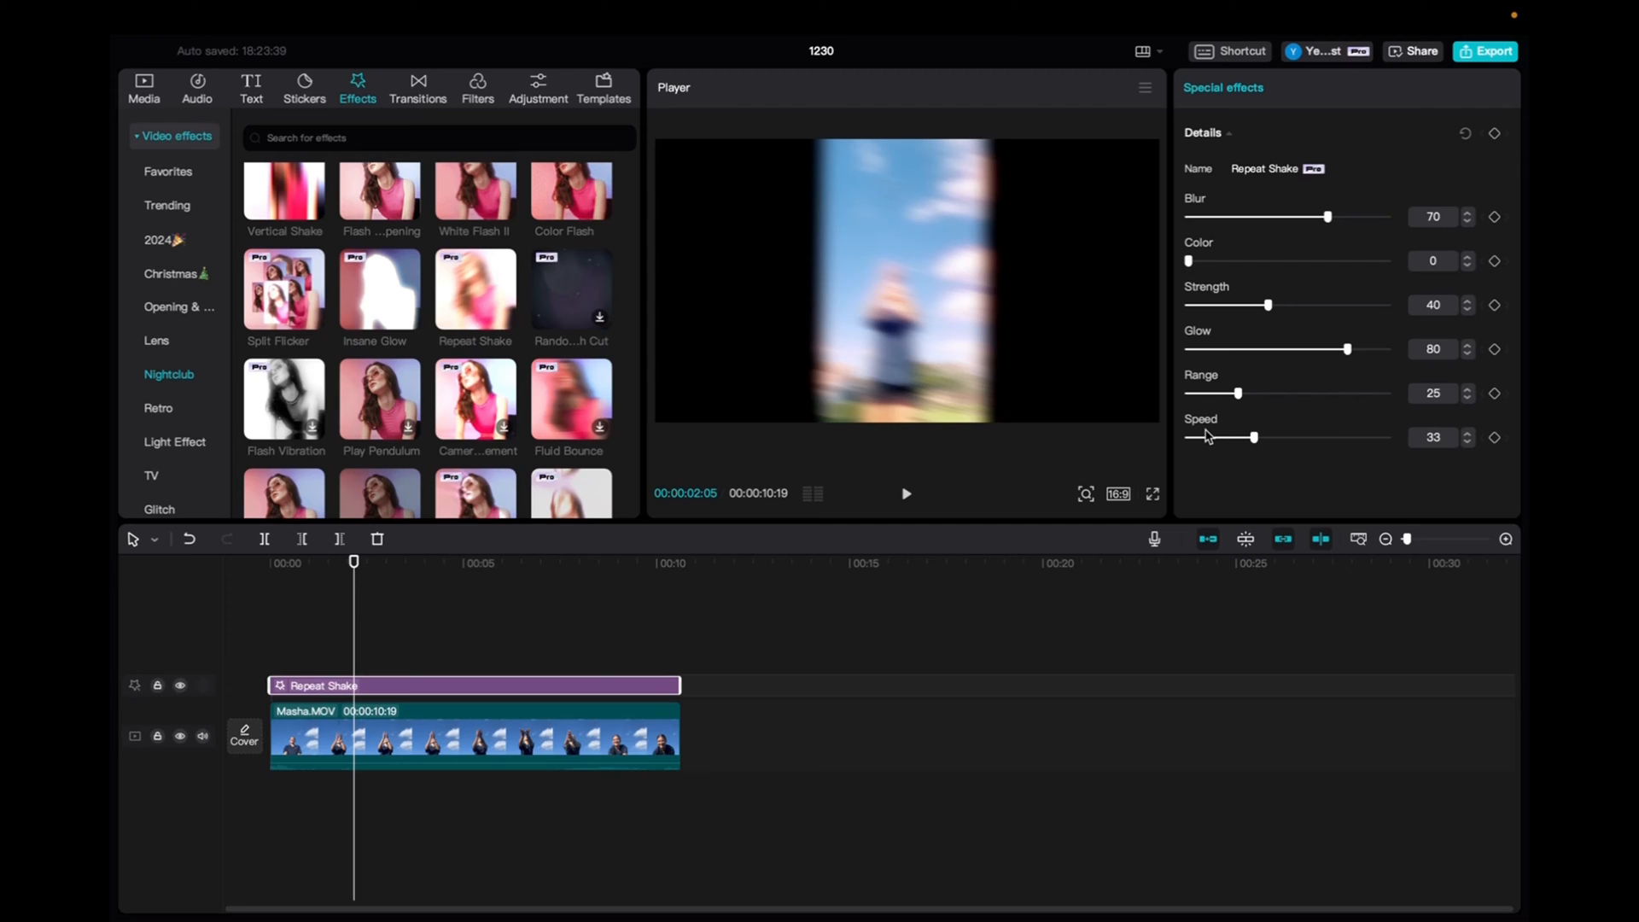
mouse_move(1120, 502)
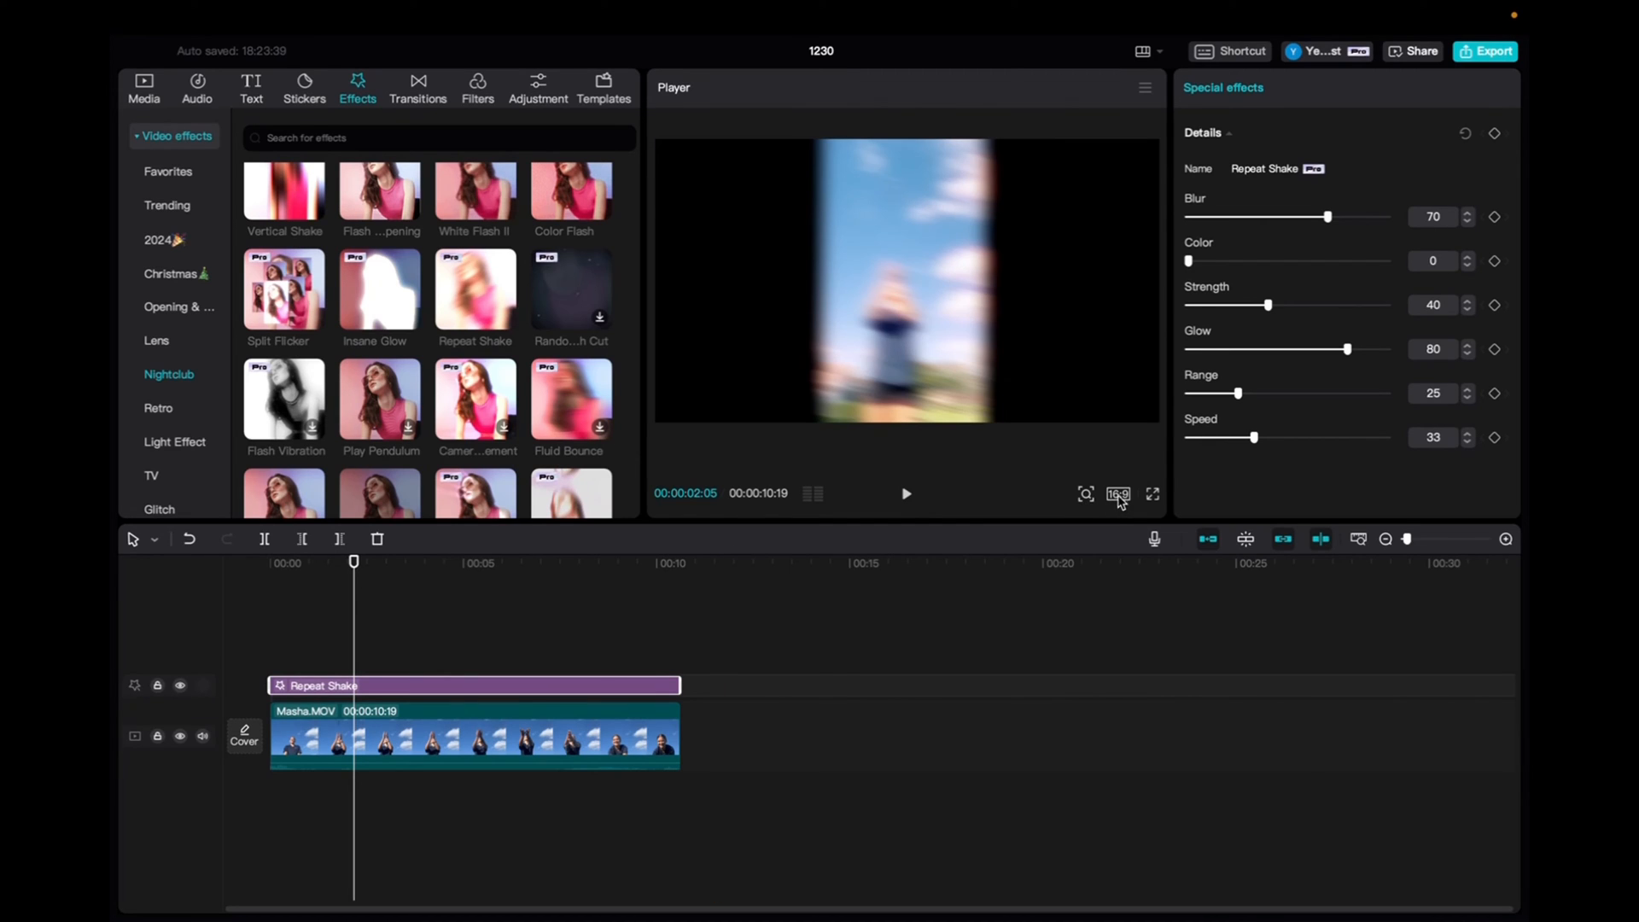
Step: Switch the project aspect ratio to 9:16 so the clip fills a vertical frame
click(1116, 494)
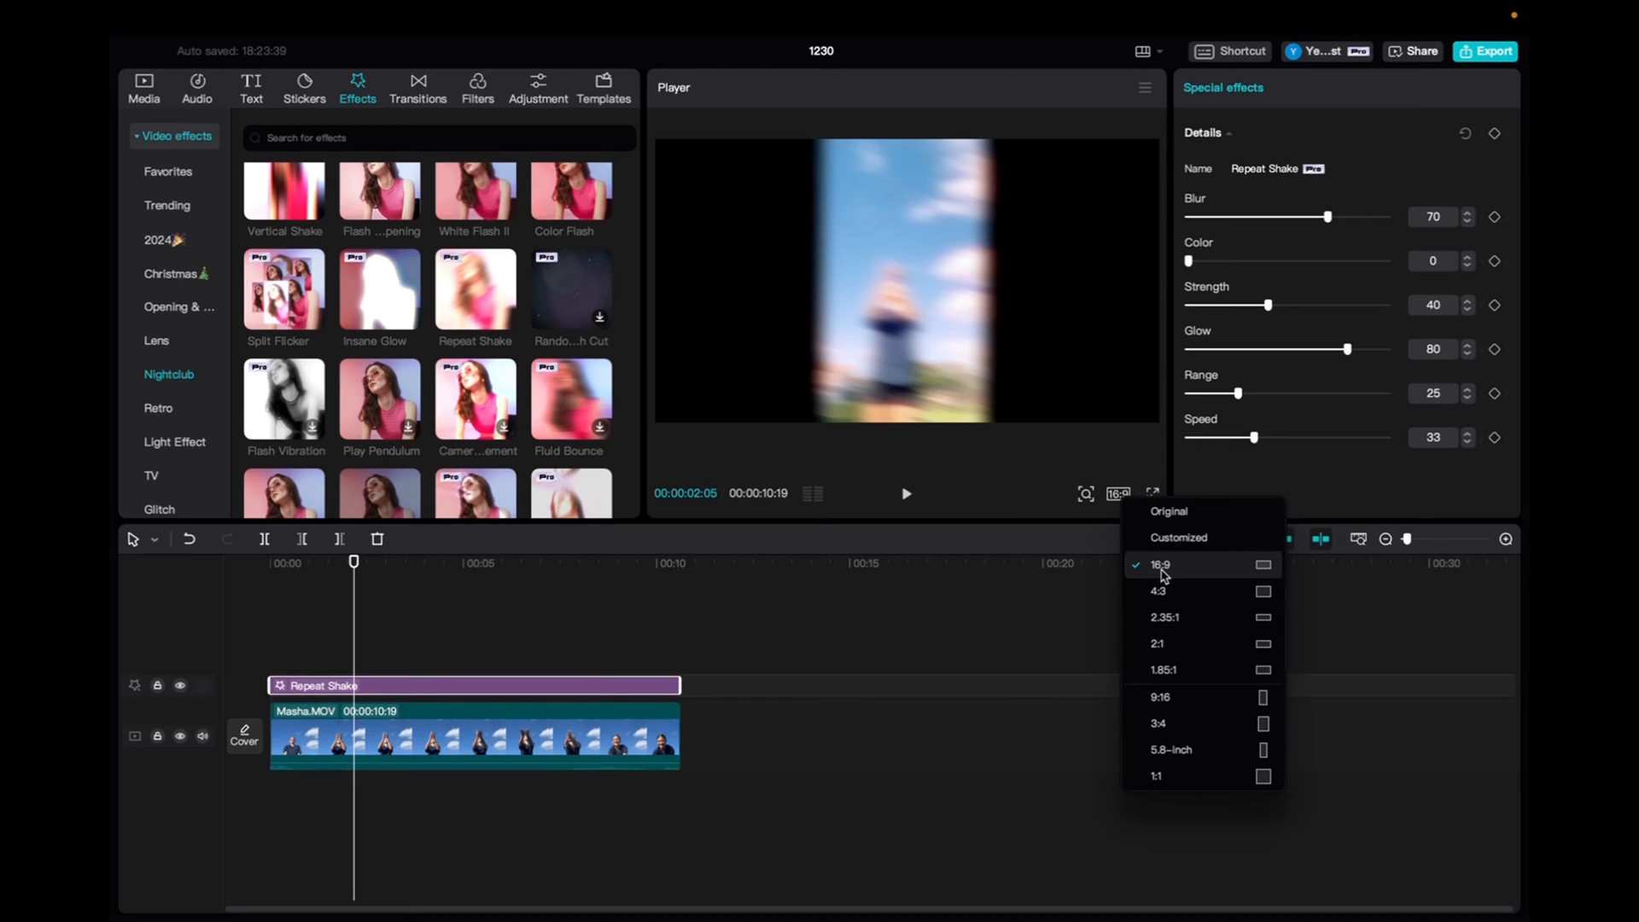
mouse_move(1159, 696)
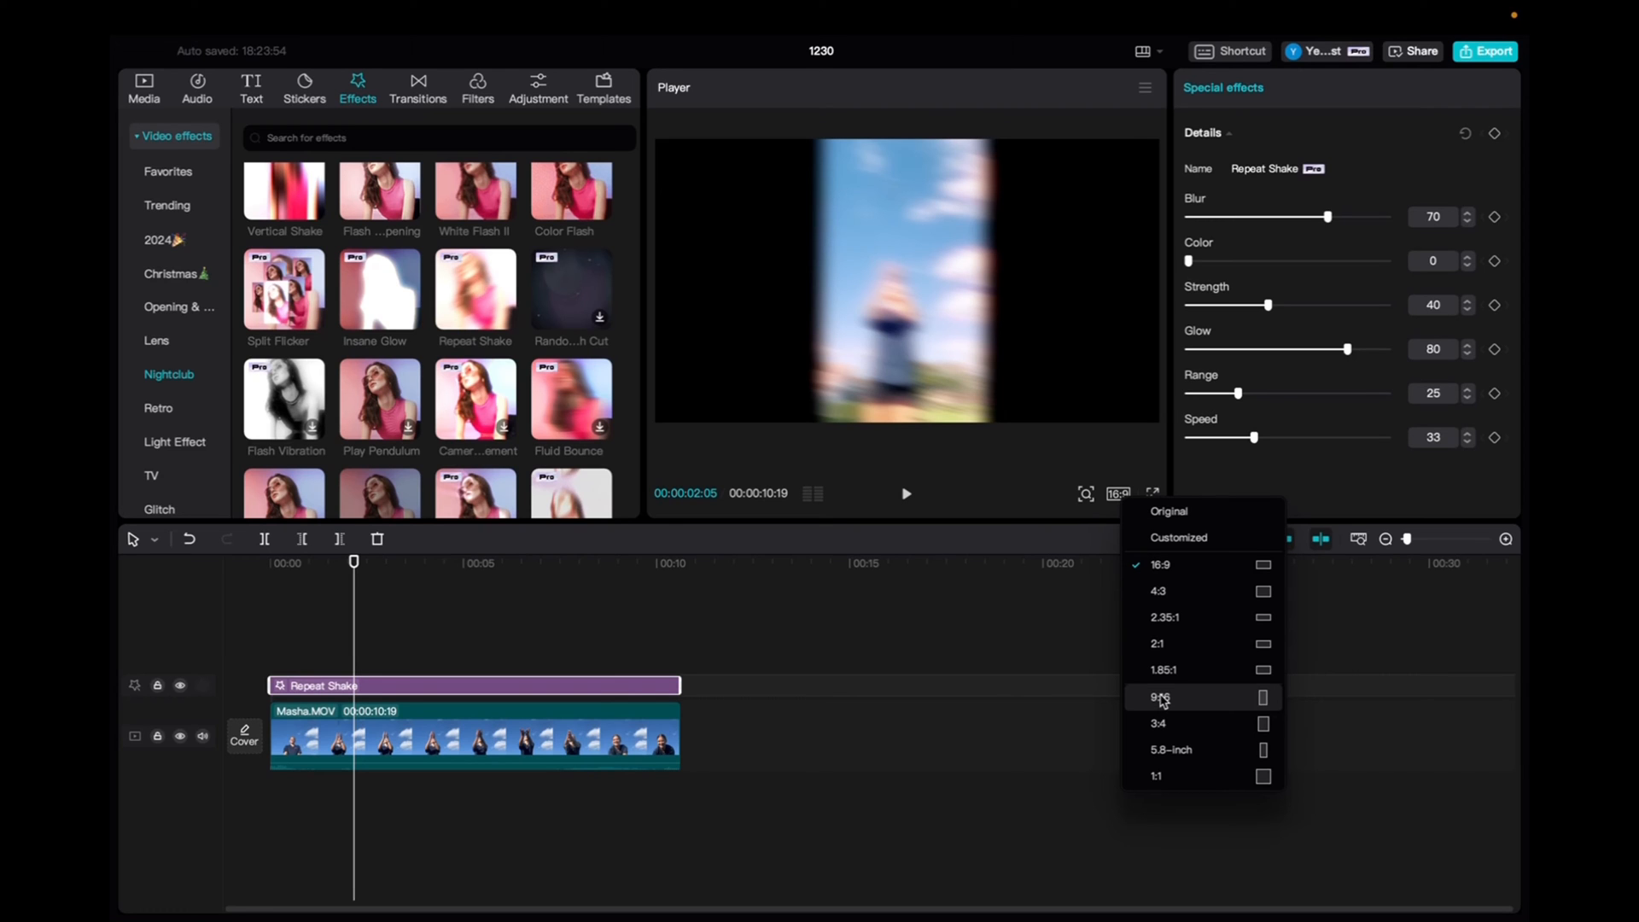
click(1159, 697)
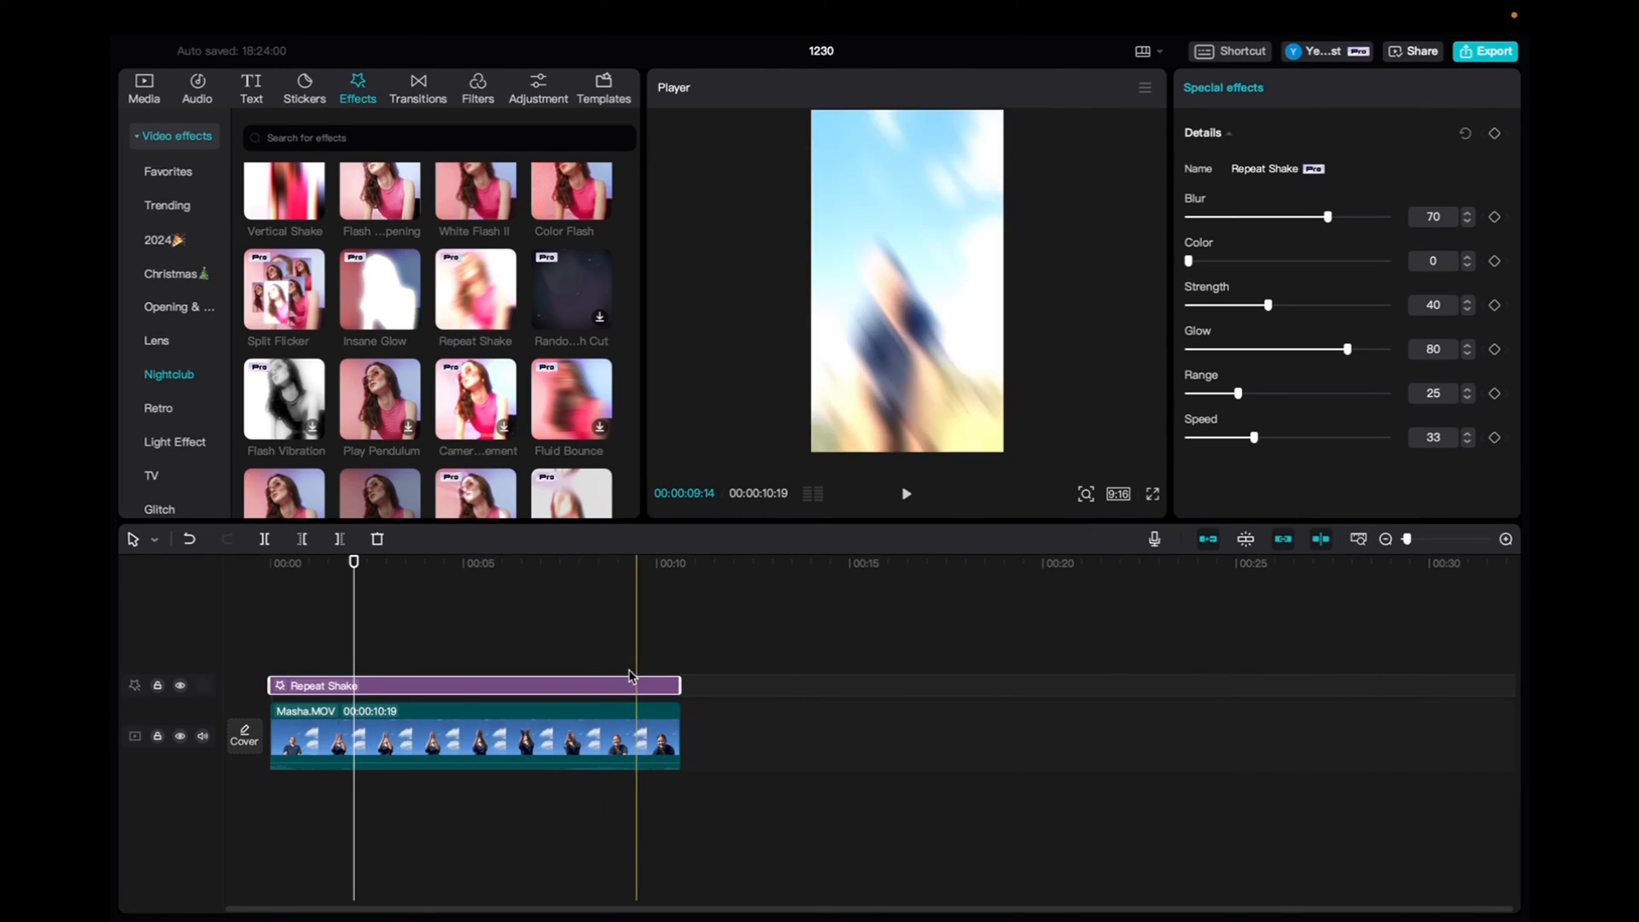
click(905, 493)
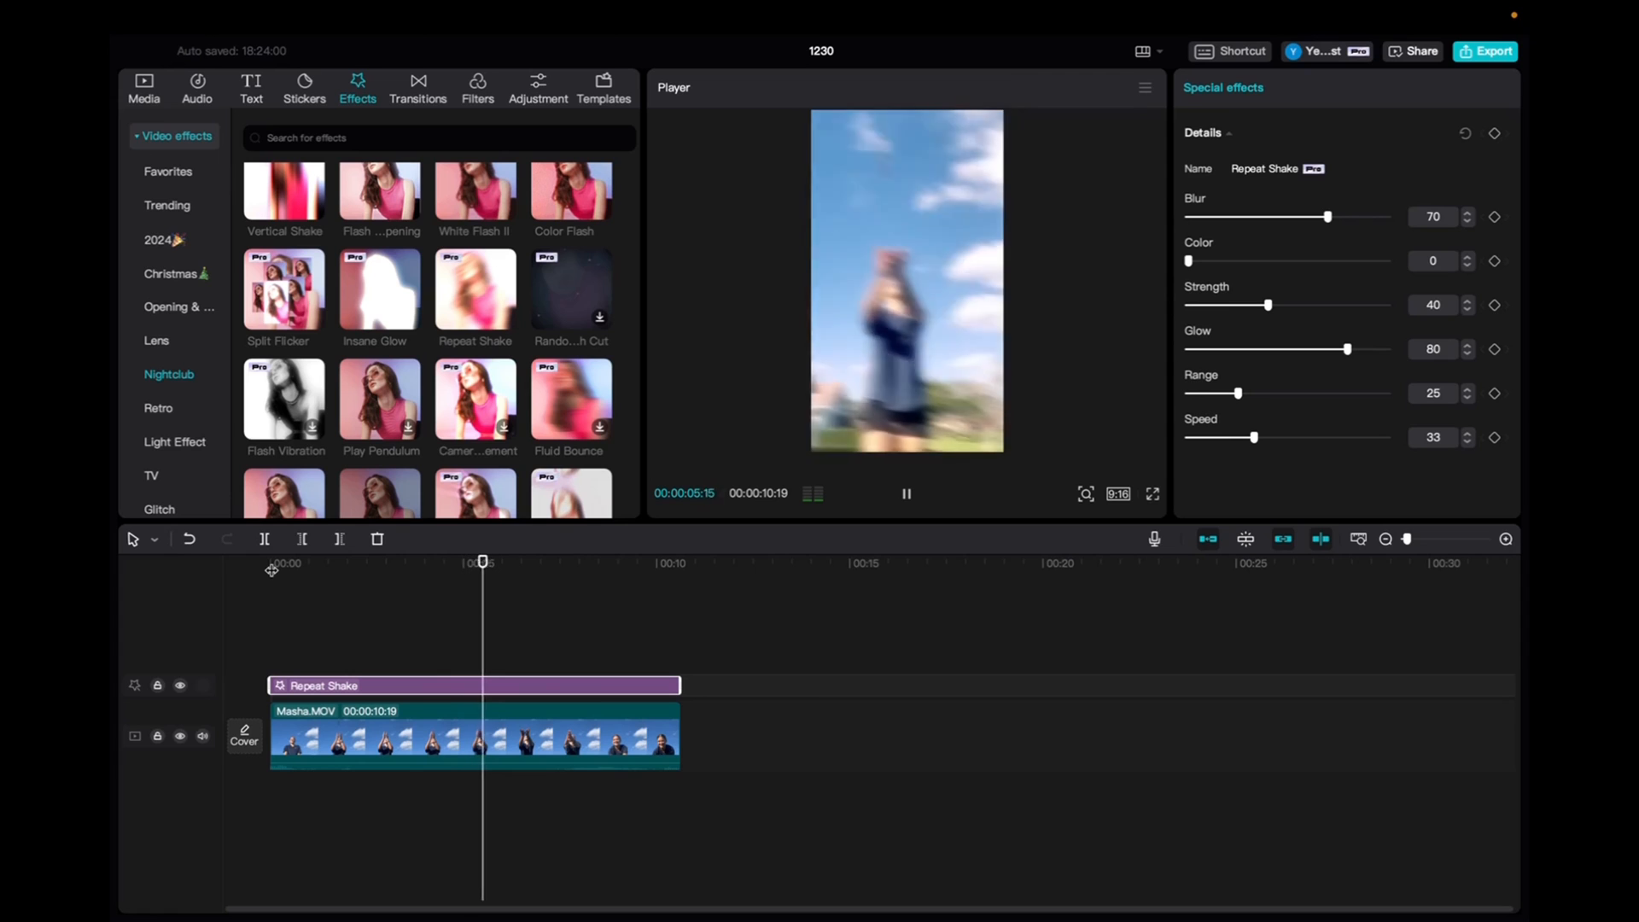
click(904, 493)
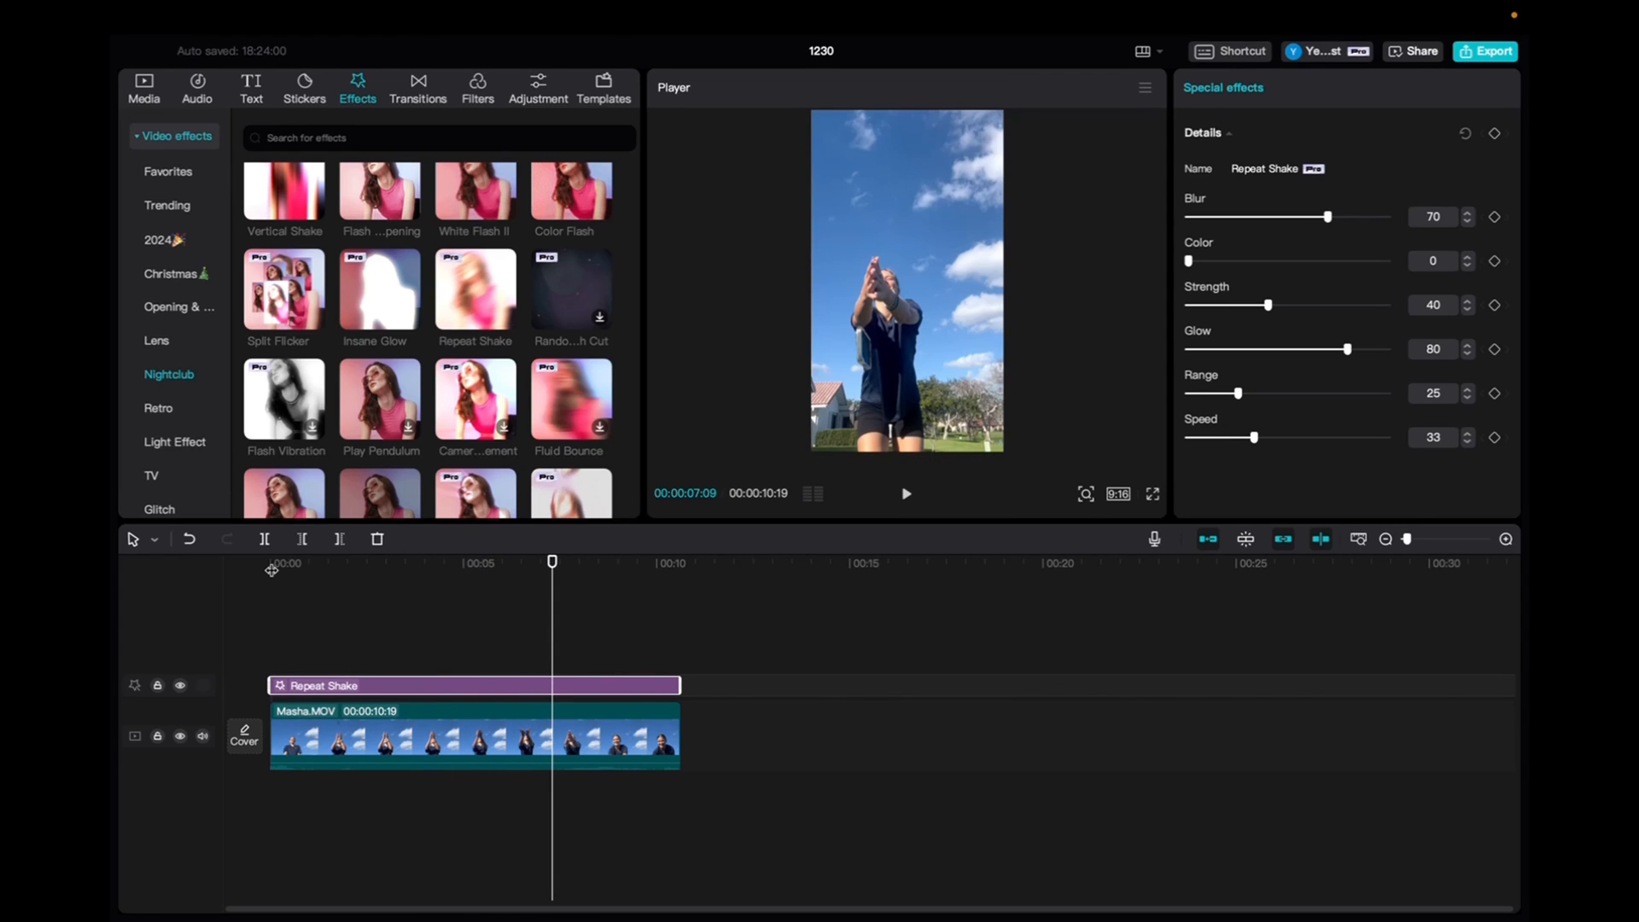